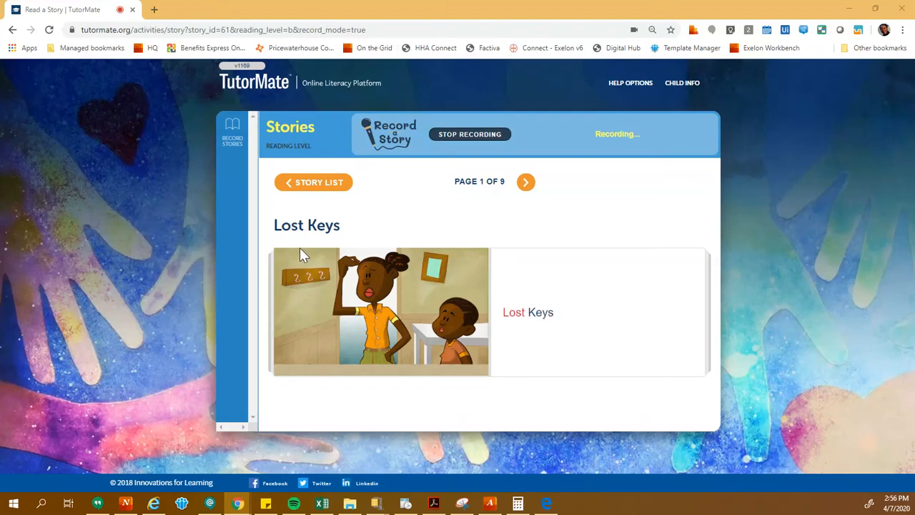
mouse_move(352, 234)
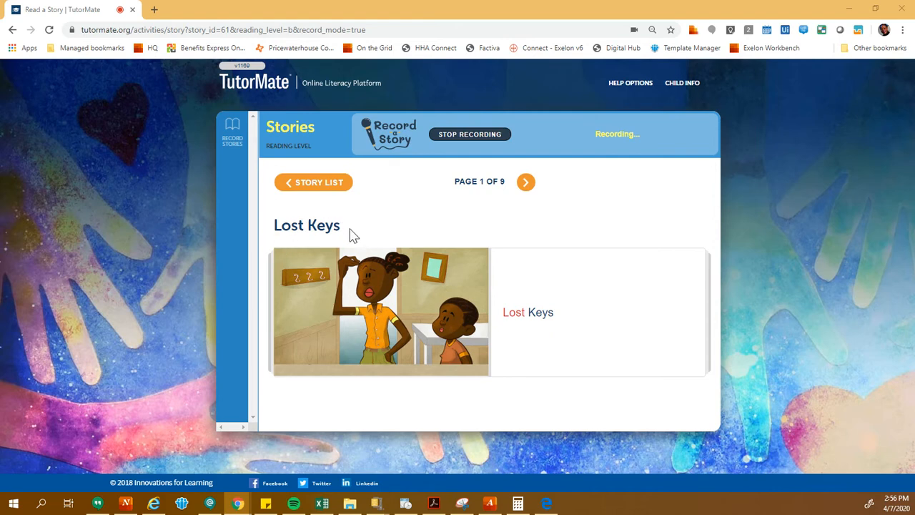
mouse_move(364, 315)
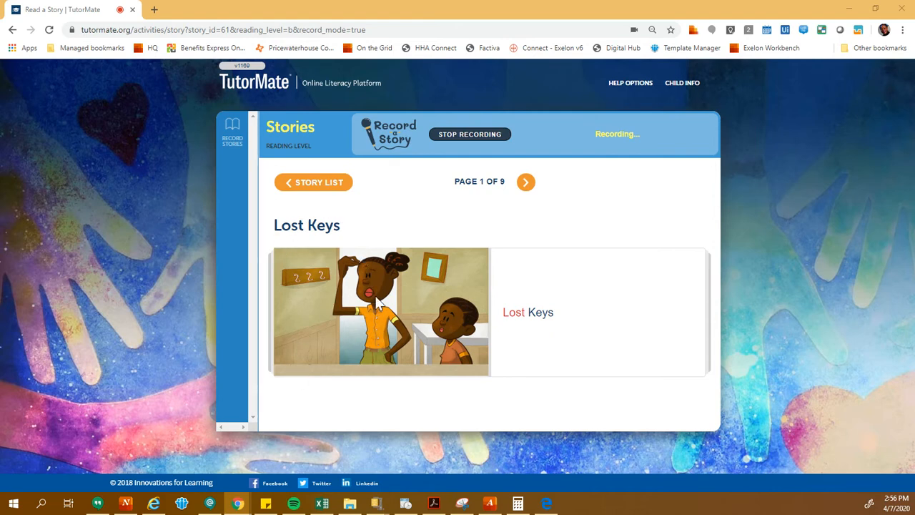
mouse_move(389, 288)
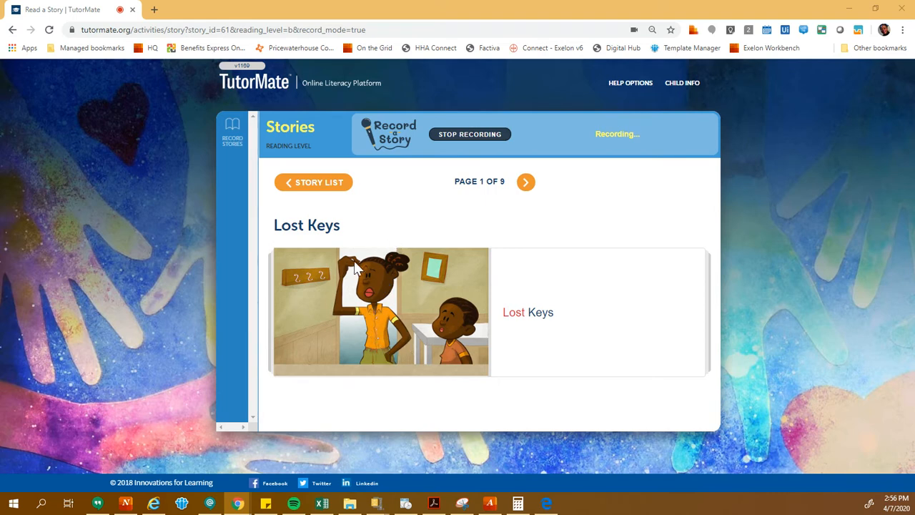
mouse_move(289, 287)
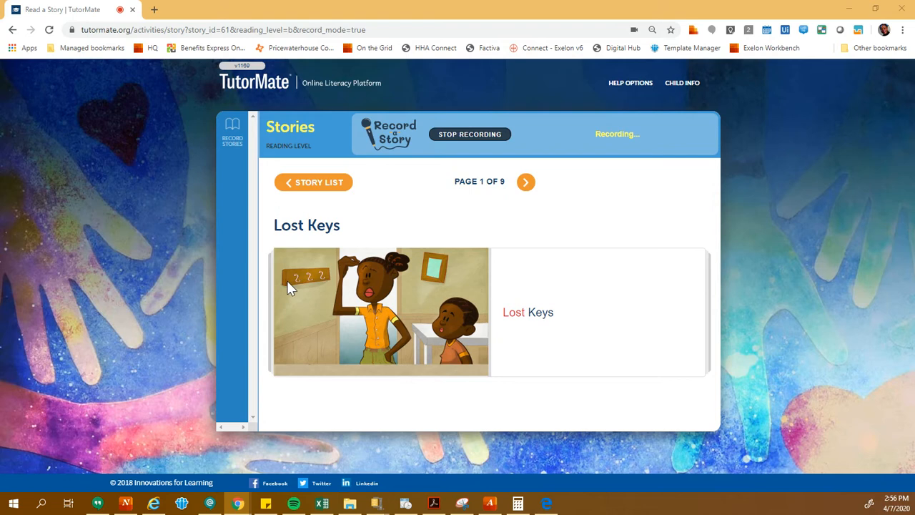
mouse_move(459, 356)
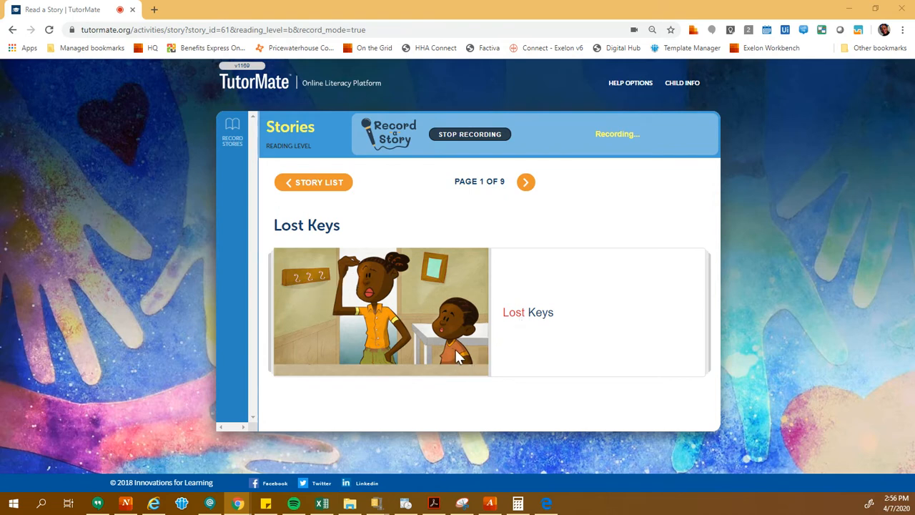
mouse_move(529, 188)
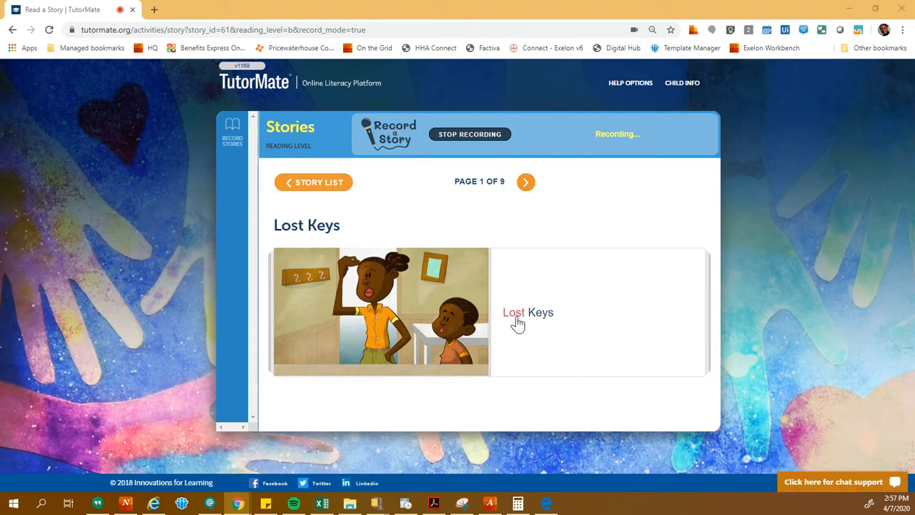
mouse_move(526, 321)
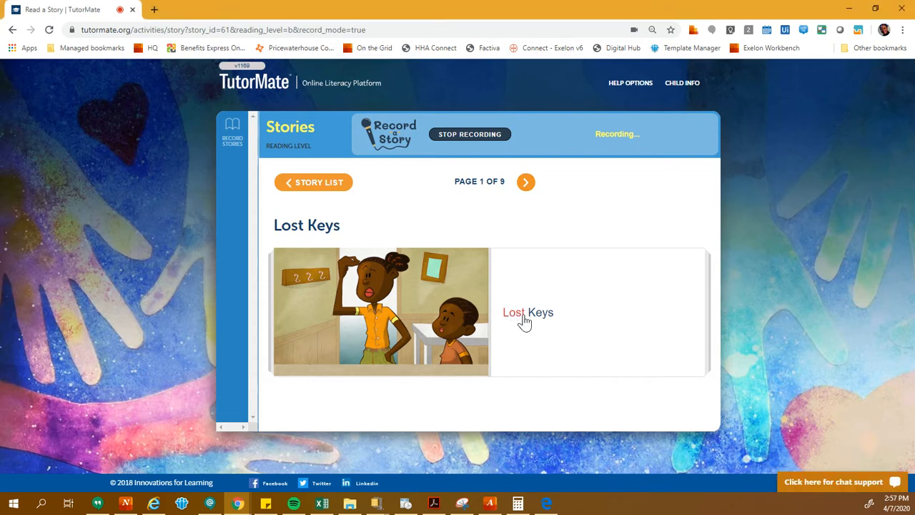
mouse_move(555, 321)
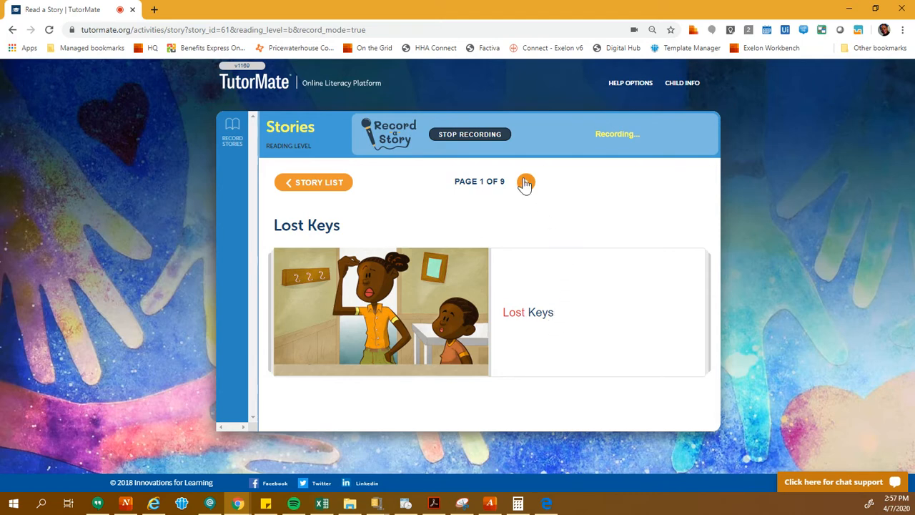
Turn from the title page to page 2, "Mom lost her keys."
left_click(526, 182)
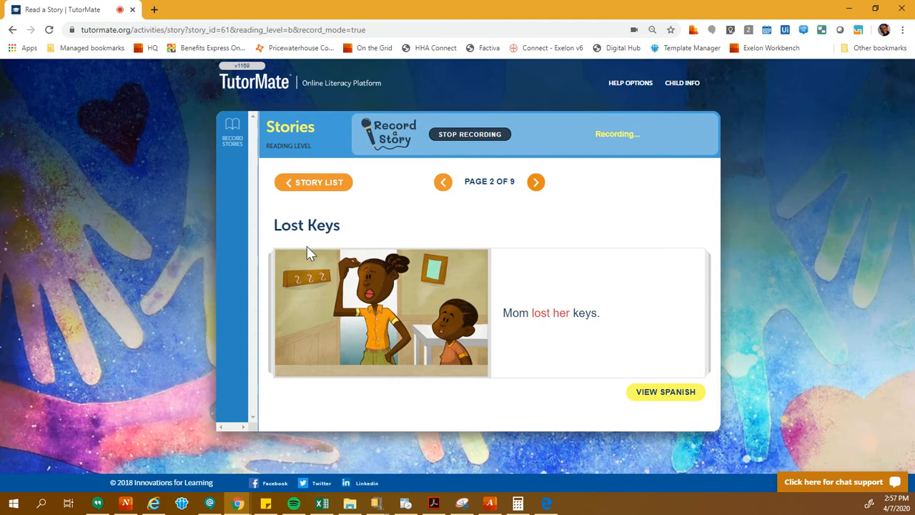
mouse_move(560, 317)
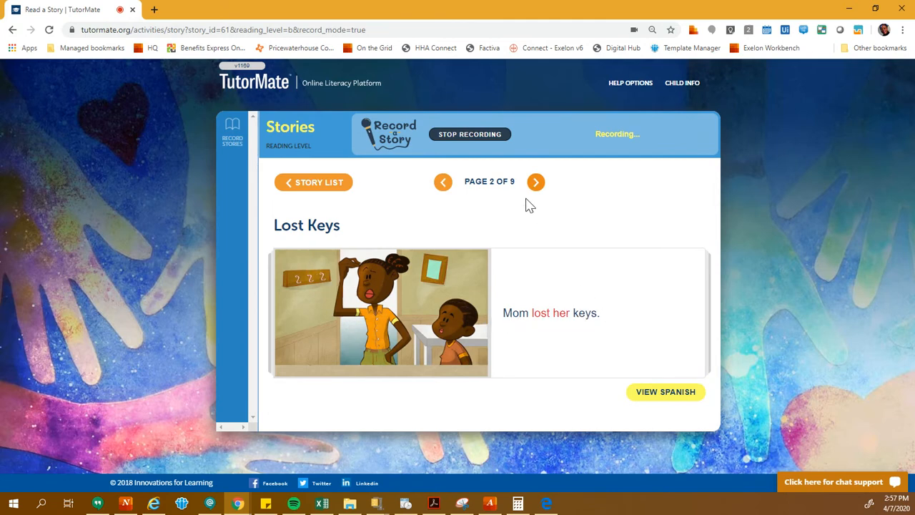
Turn to page 3, "I look on the shelf," and read it aloud
left_click(535, 181)
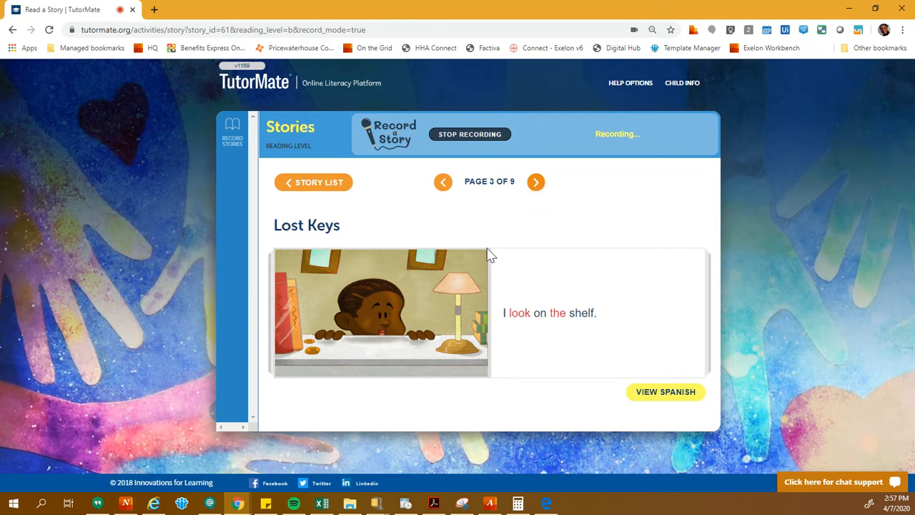
mouse_move(520, 316)
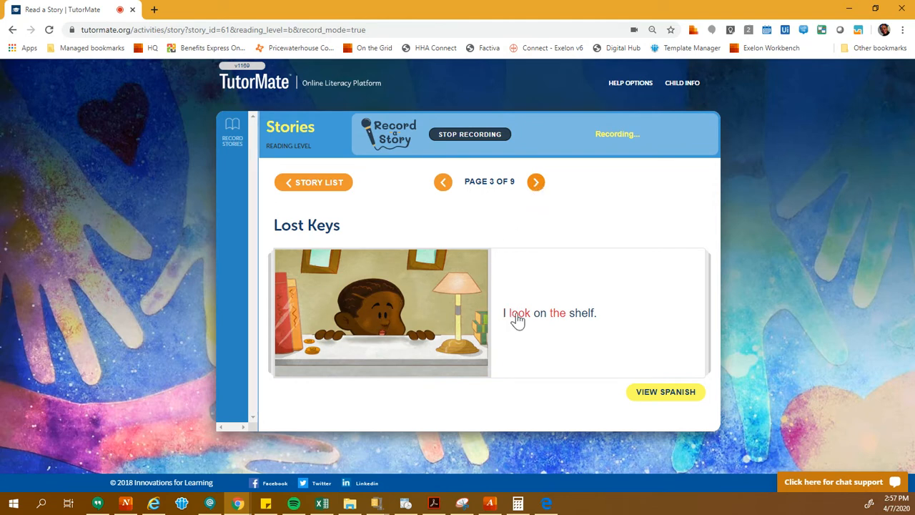
mouse_move(603, 311)
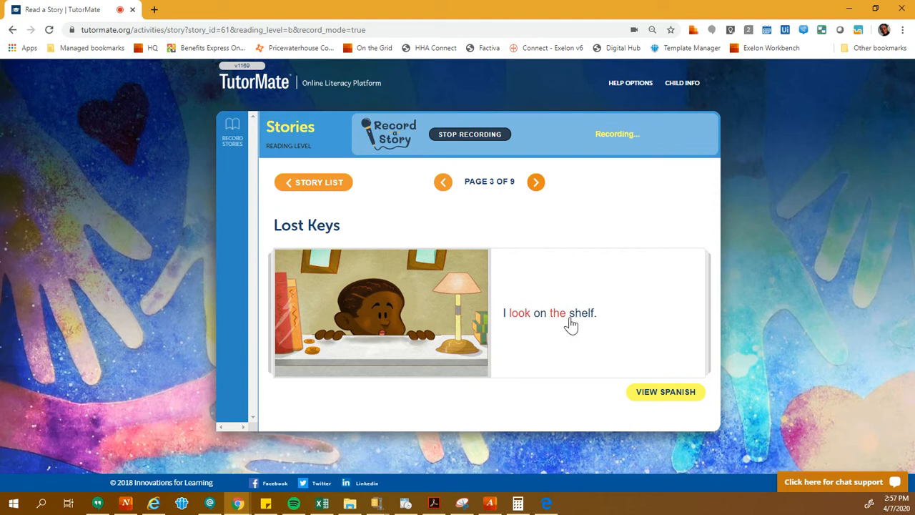
mouse_move(580, 326)
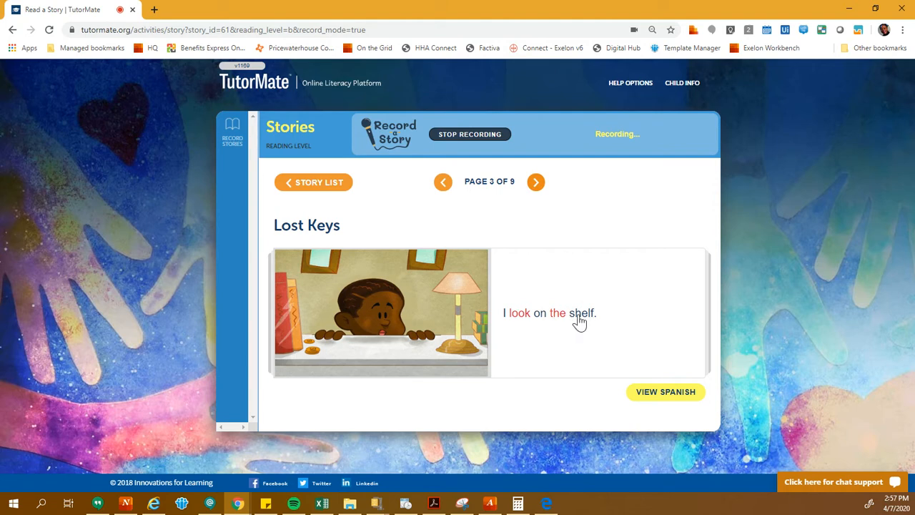
mouse_move(594, 323)
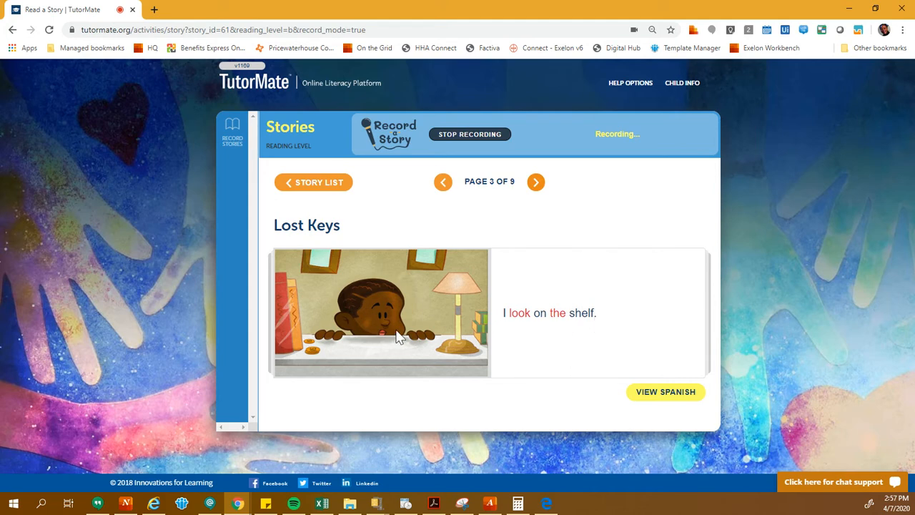
mouse_move(377, 316)
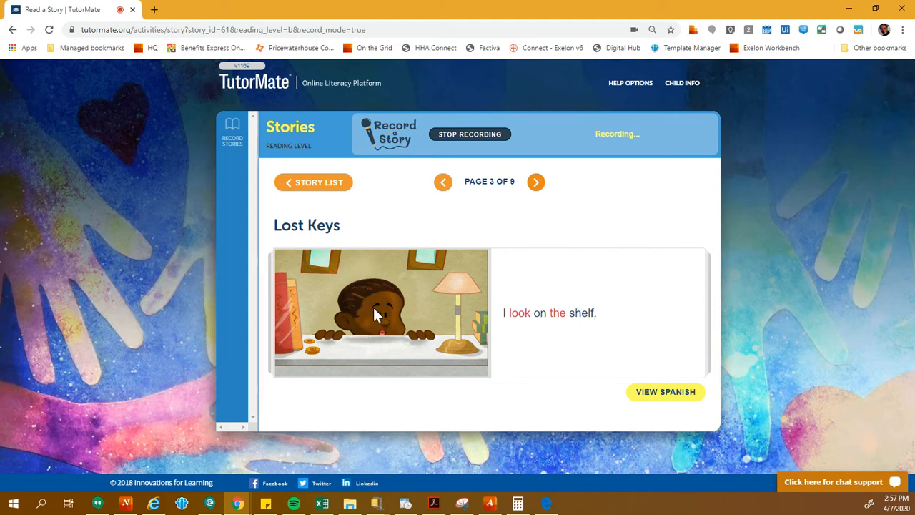
mouse_move(407, 345)
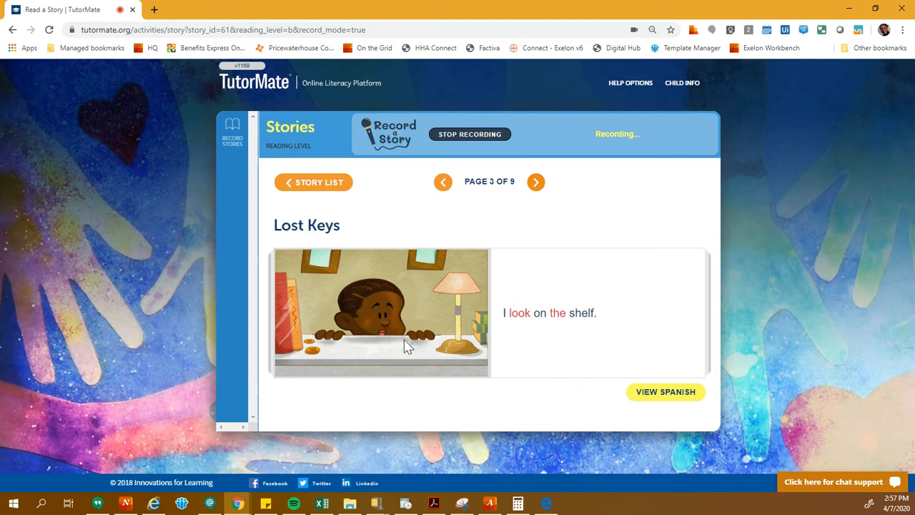
mouse_move(536, 181)
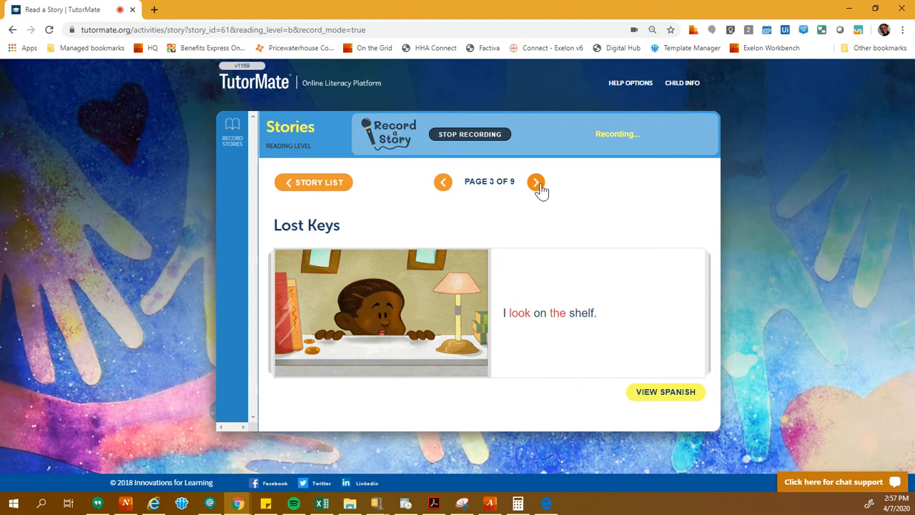
Turn to page 4, "I look under my toys," and read it aloud
left_click(535, 182)
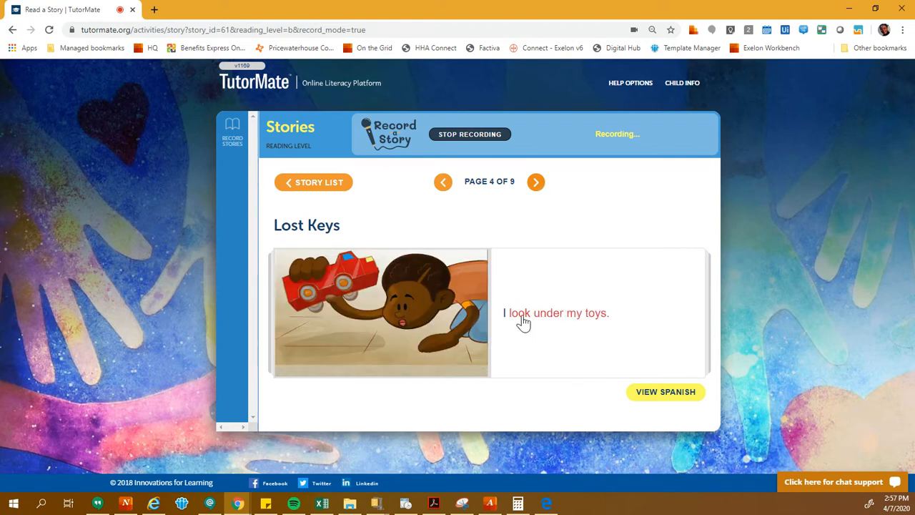
mouse_move(612, 322)
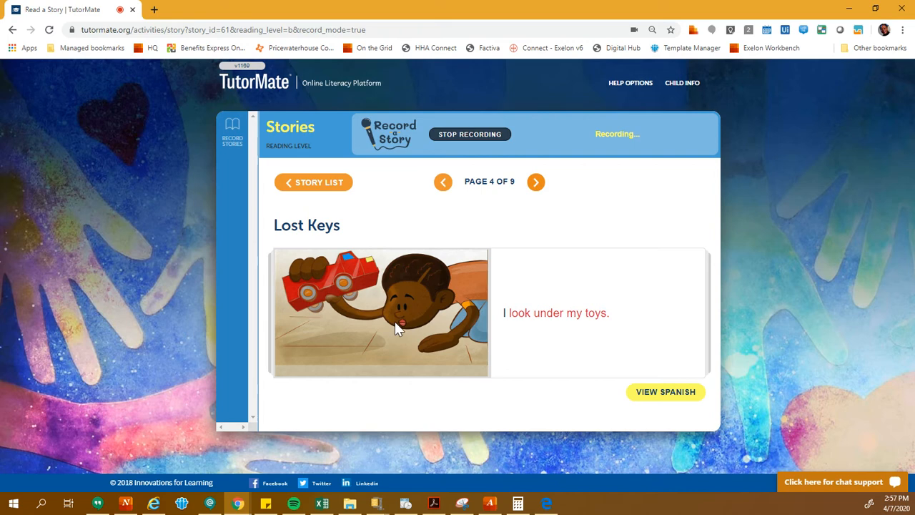
mouse_move(479, 297)
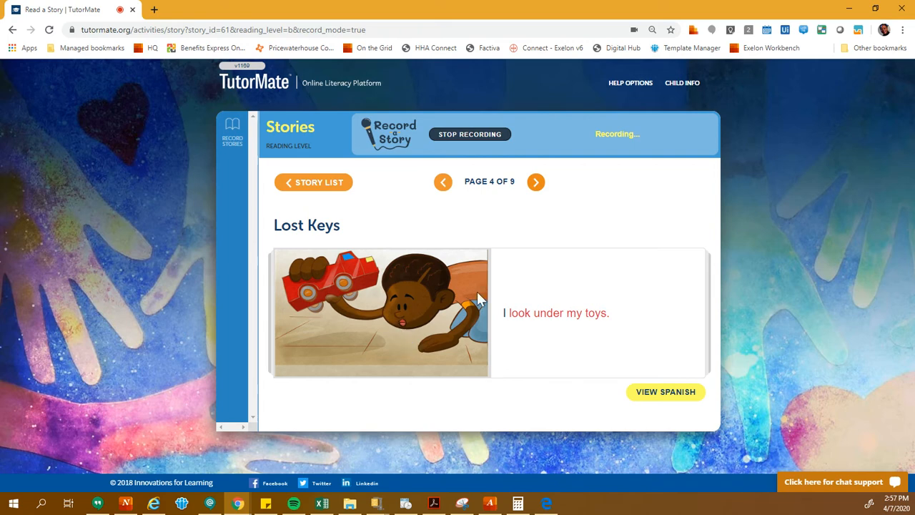
Turn through page 5 to page 6, "I look on the floor," while recording continues
left_click(535, 181)
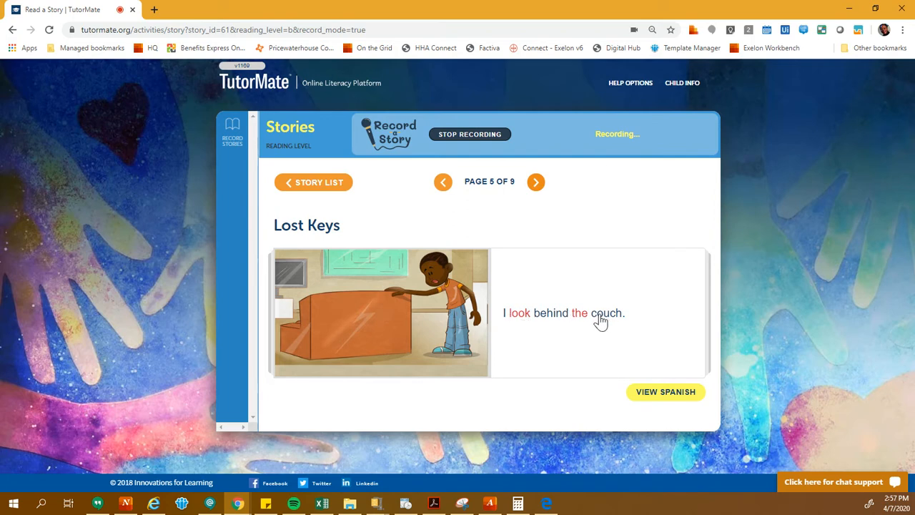
mouse_move(603, 324)
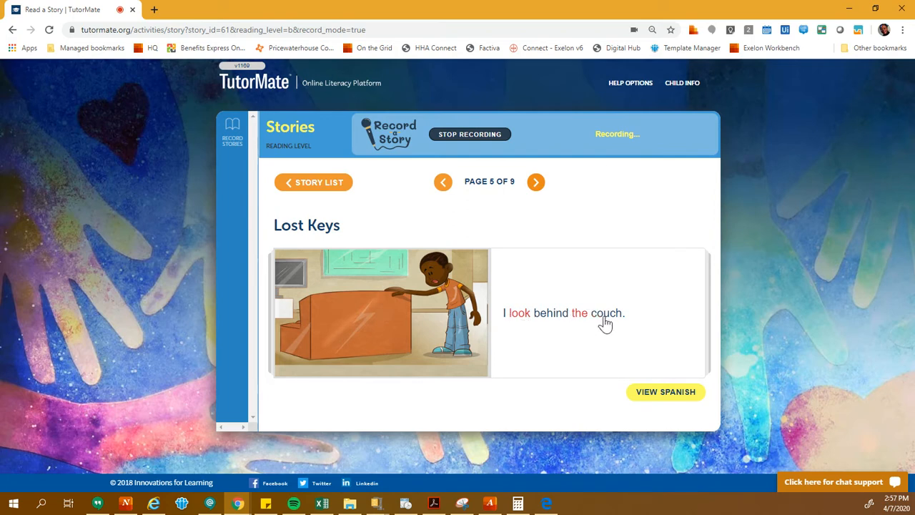
mouse_move(635, 317)
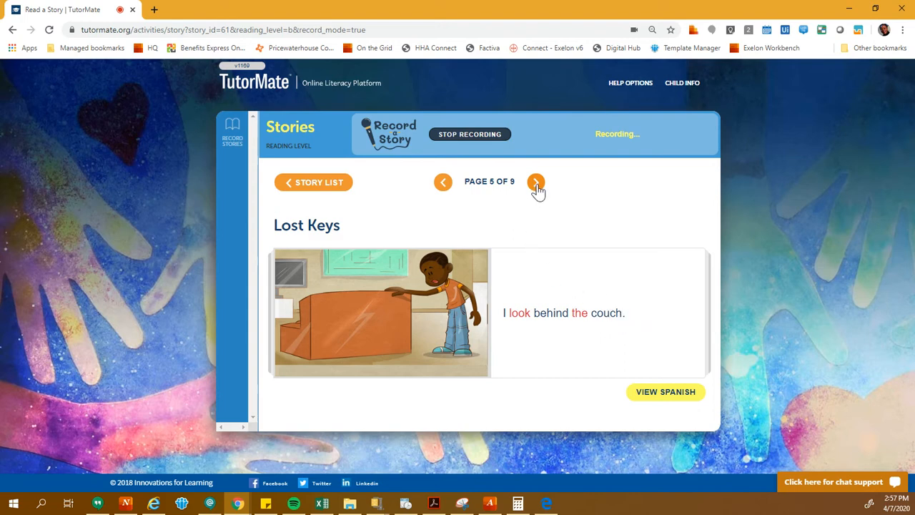
left_click(535, 182)
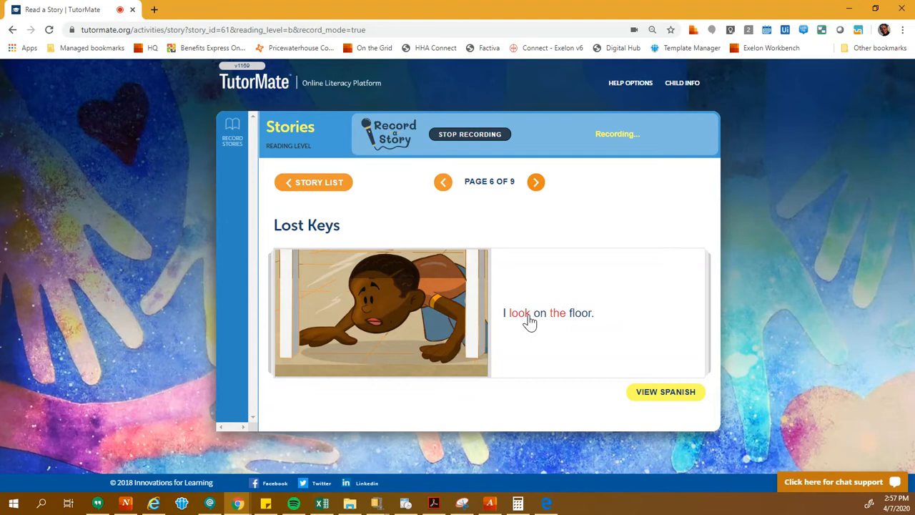
mouse_move(450, 330)
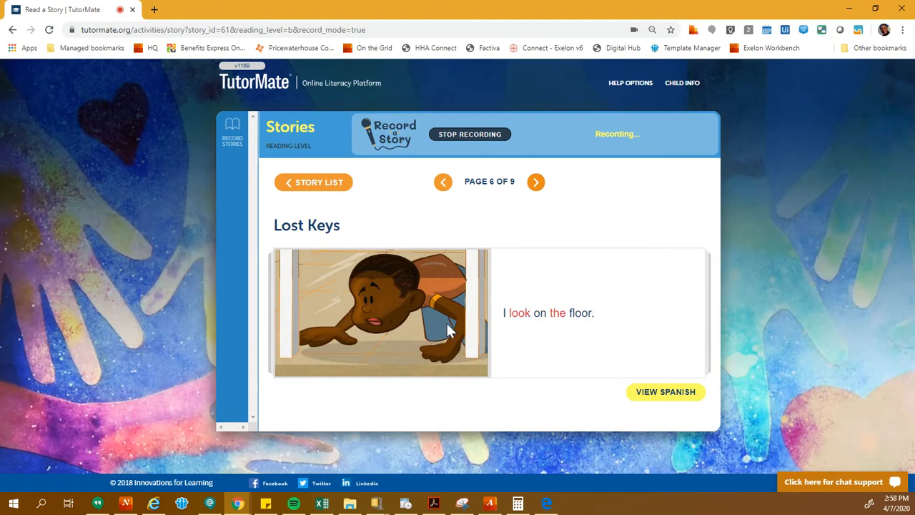
mouse_move(443, 326)
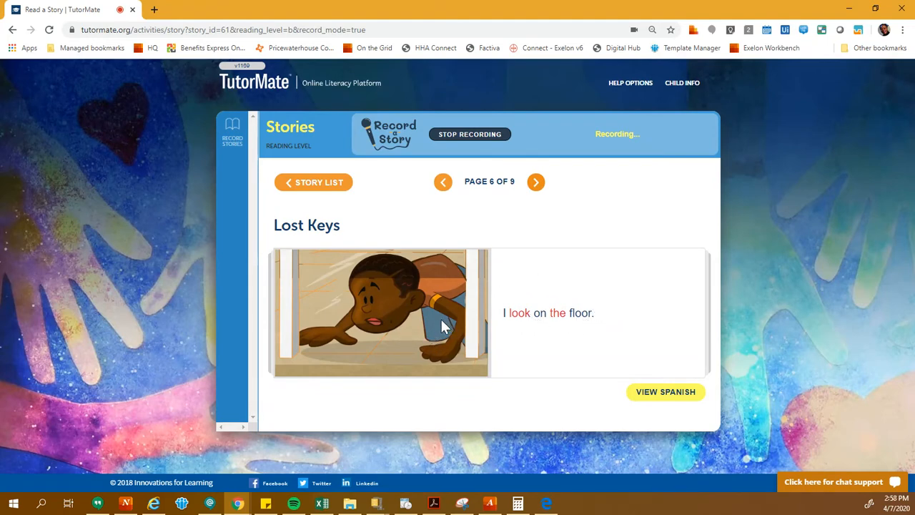
mouse_move(541, 256)
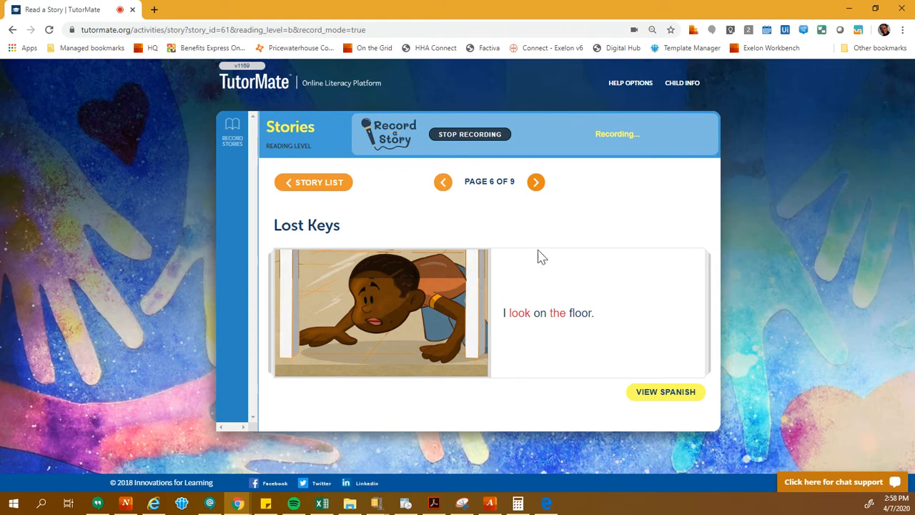
Turn to page 7, "I look in the basket," and read it aloud
left_click(534, 182)
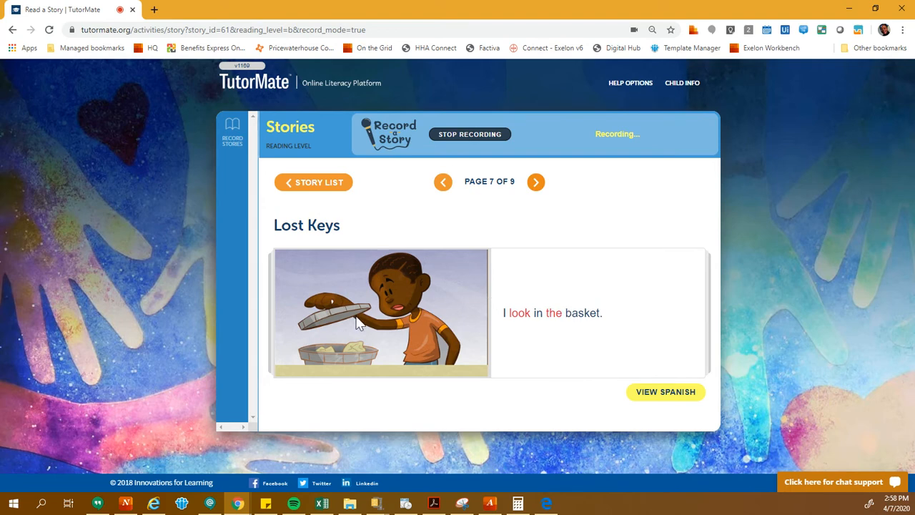
mouse_move(366, 349)
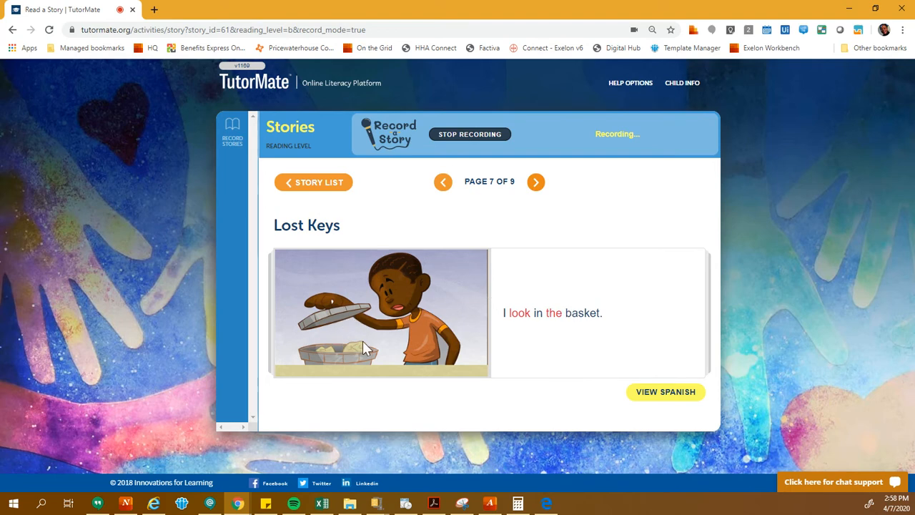
mouse_move(364, 356)
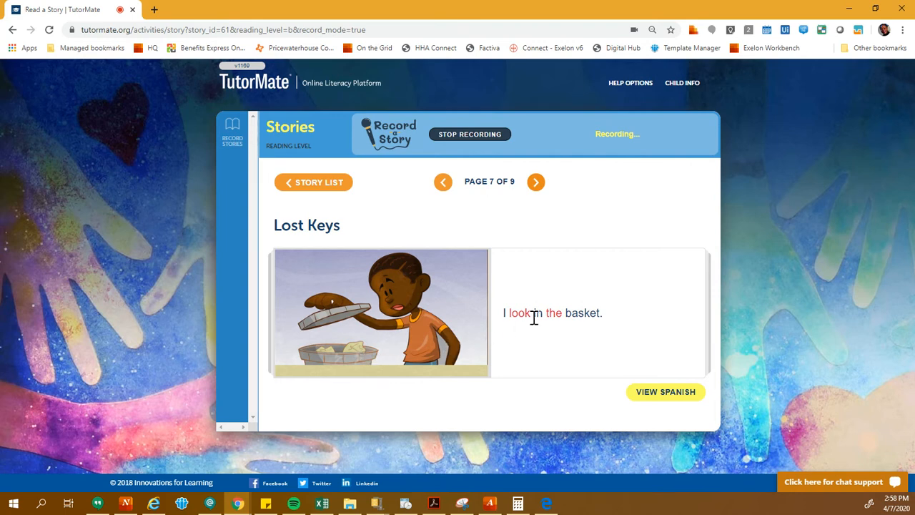
mouse_move(600, 284)
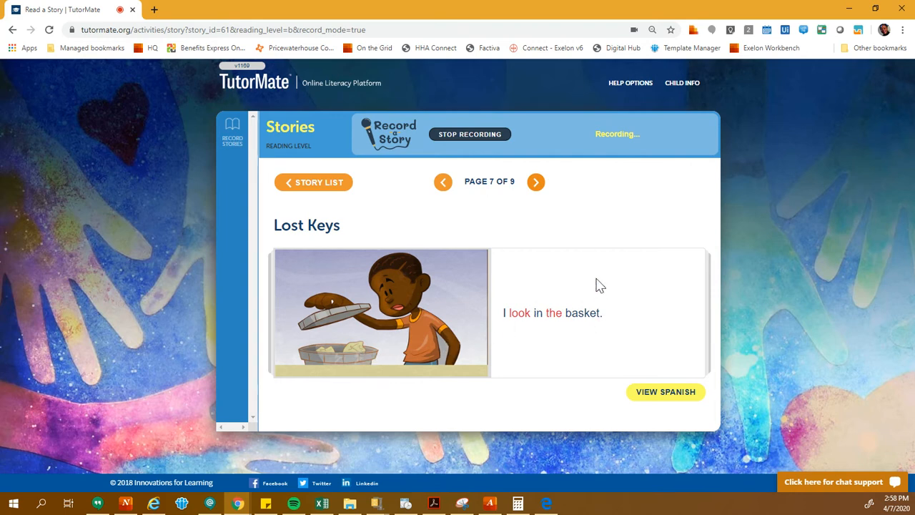
mouse_move(566, 318)
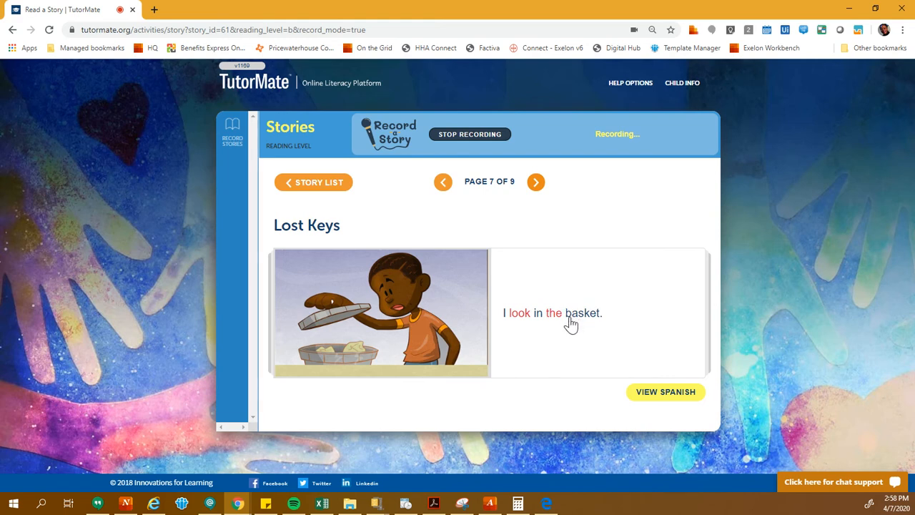
mouse_move(581, 329)
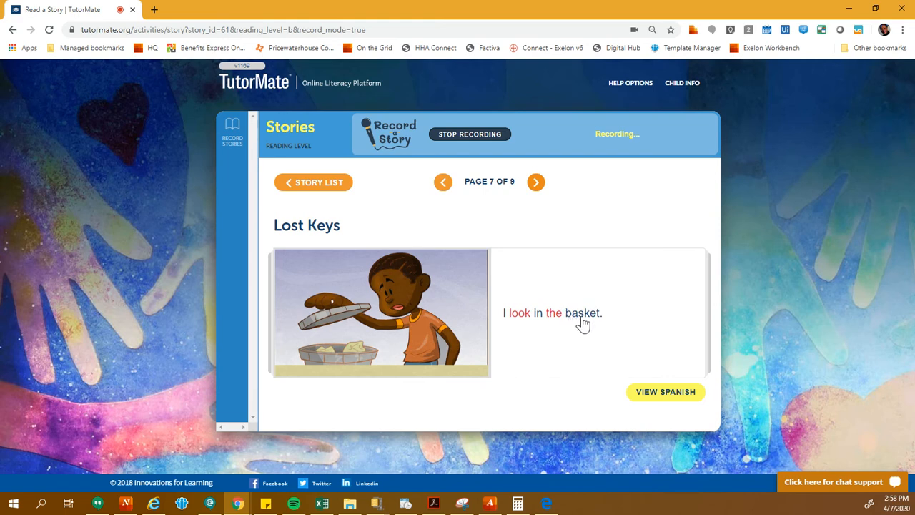
mouse_move(606, 329)
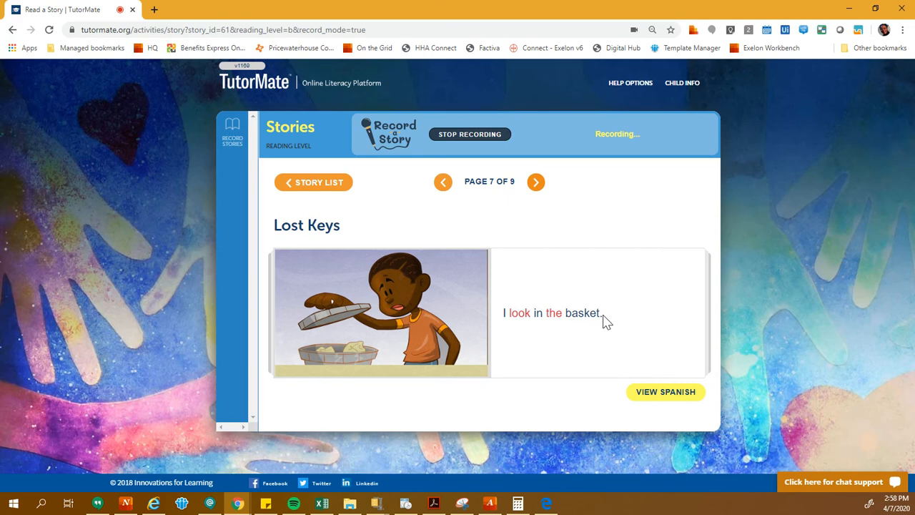
mouse_move(583, 325)
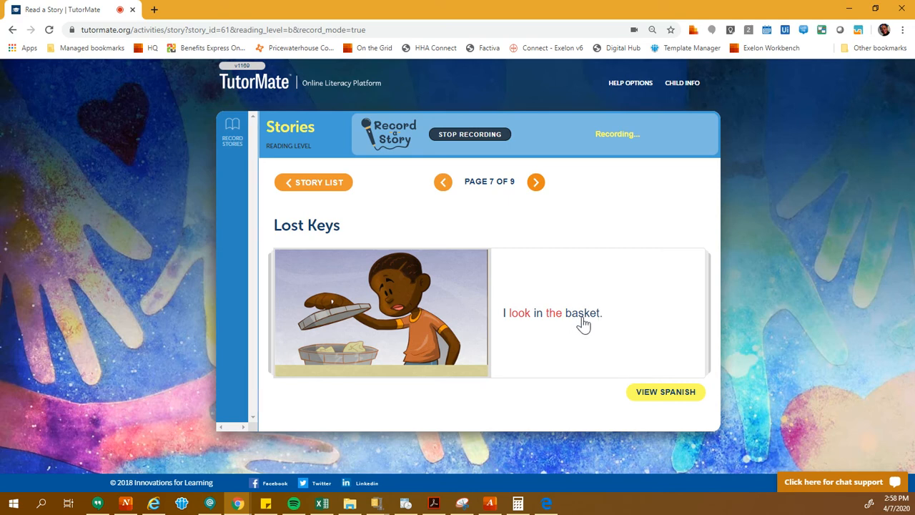
mouse_move(617, 318)
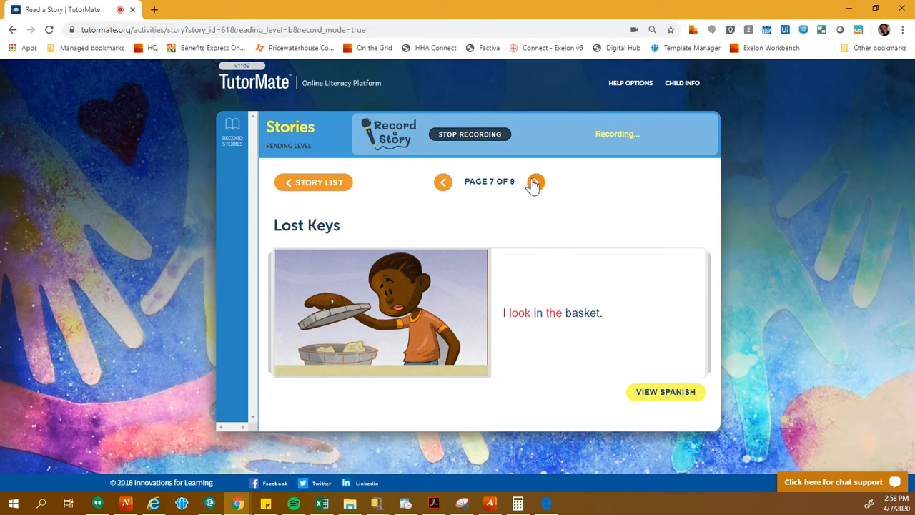
Turn to page 8, "I found them!", and read it aloud
left_click(534, 181)
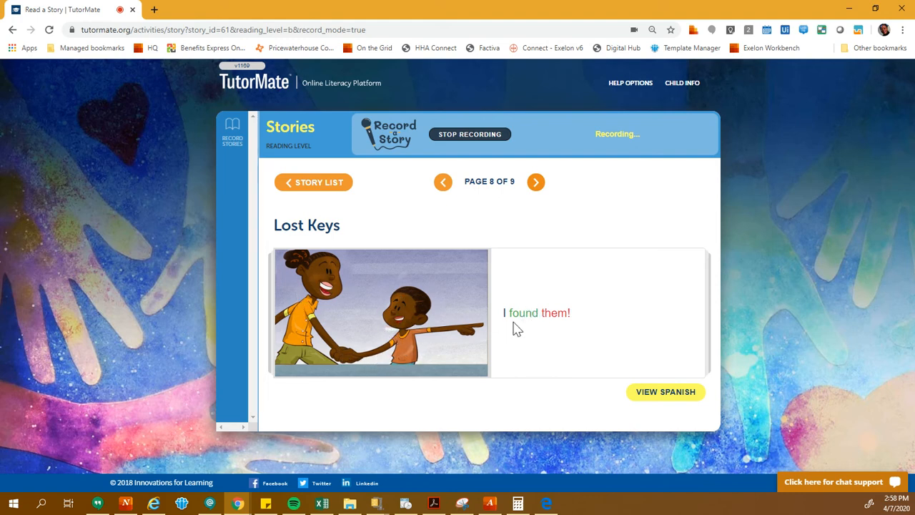
mouse_move(552, 158)
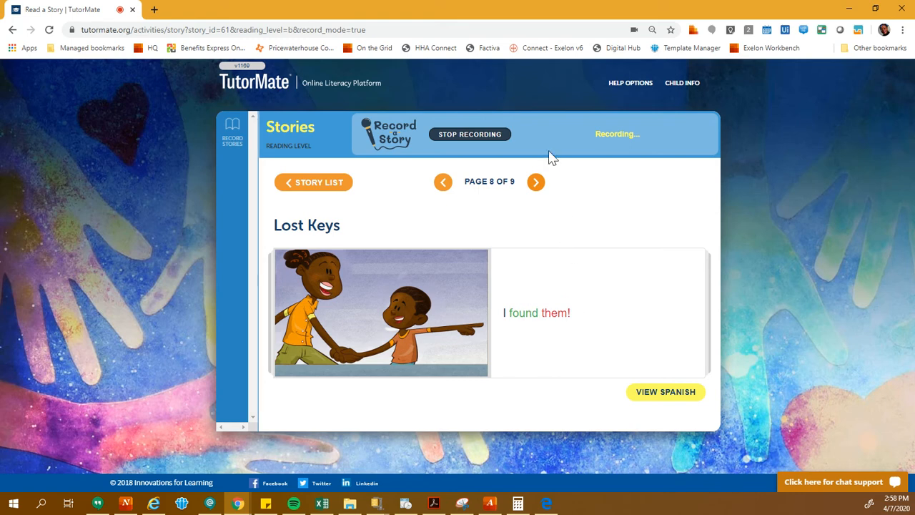
Turn to the final page 9, "How did they get there?", and read the last line
left_click(534, 181)
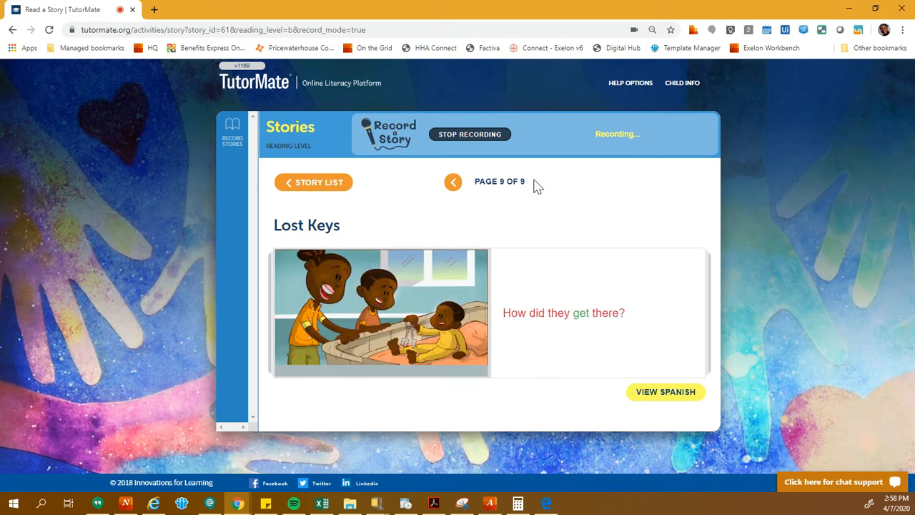
mouse_move(655, 327)
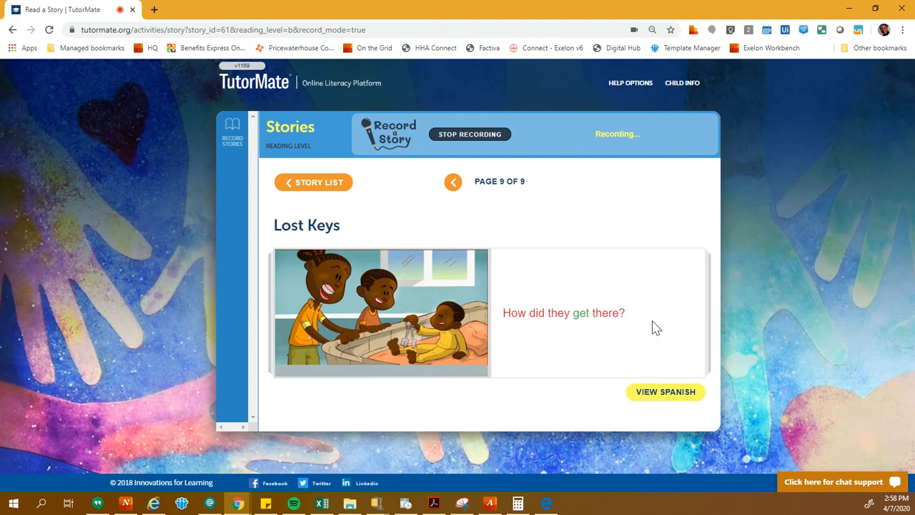
mouse_move(392, 376)
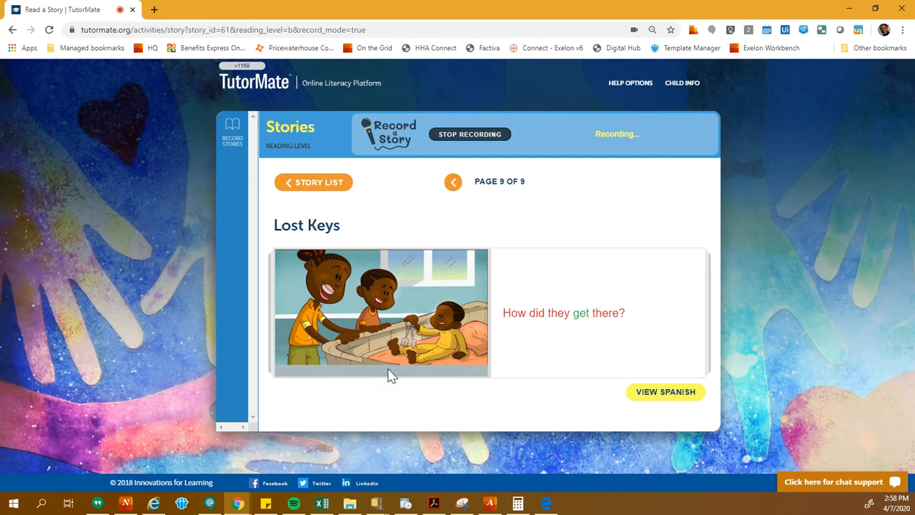
mouse_move(460, 304)
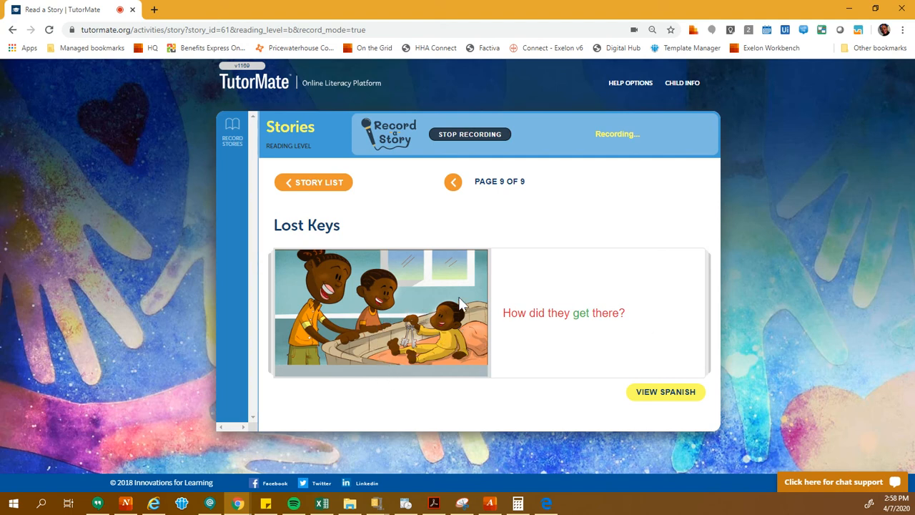
mouse_move(465, 329)
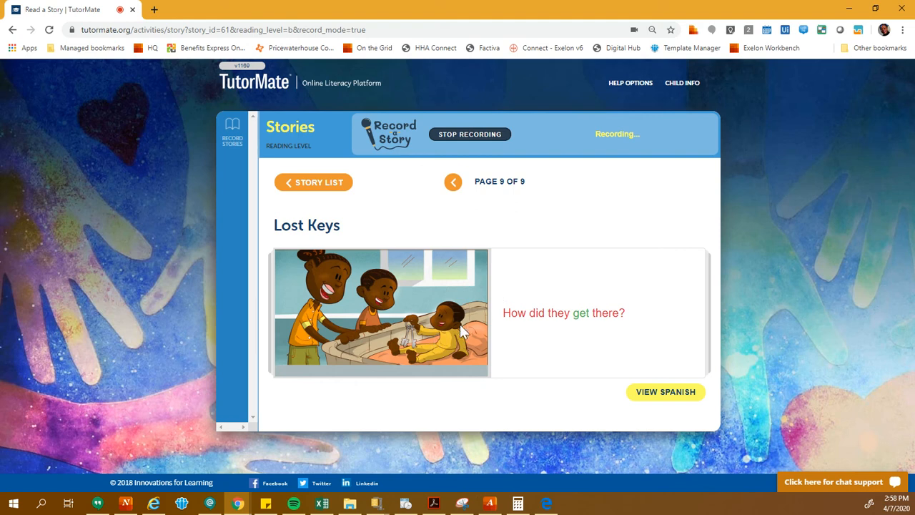
mouse_move(411, 341)
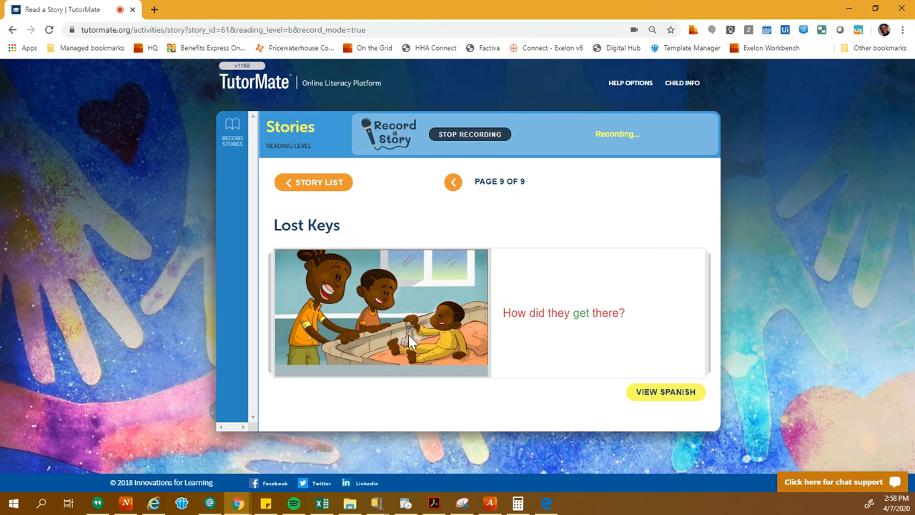
mouse_move(441, 332)
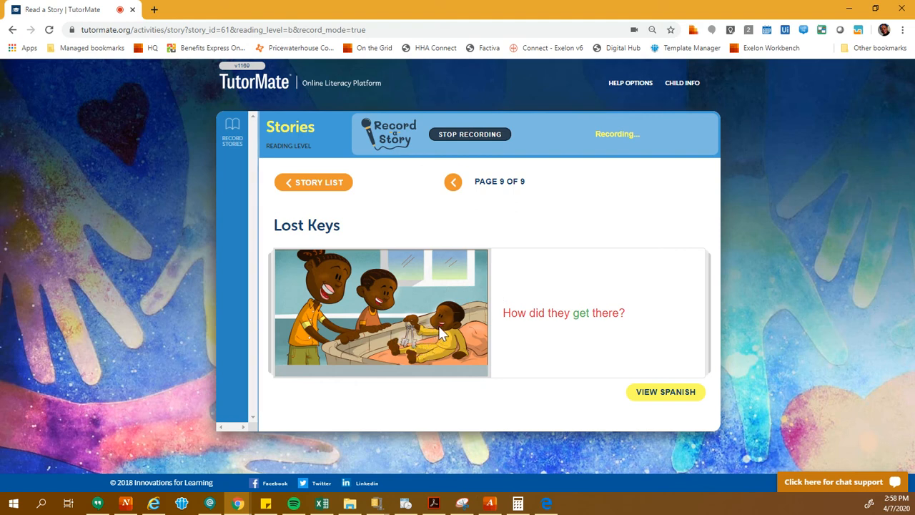
mouse_move(486, 279)
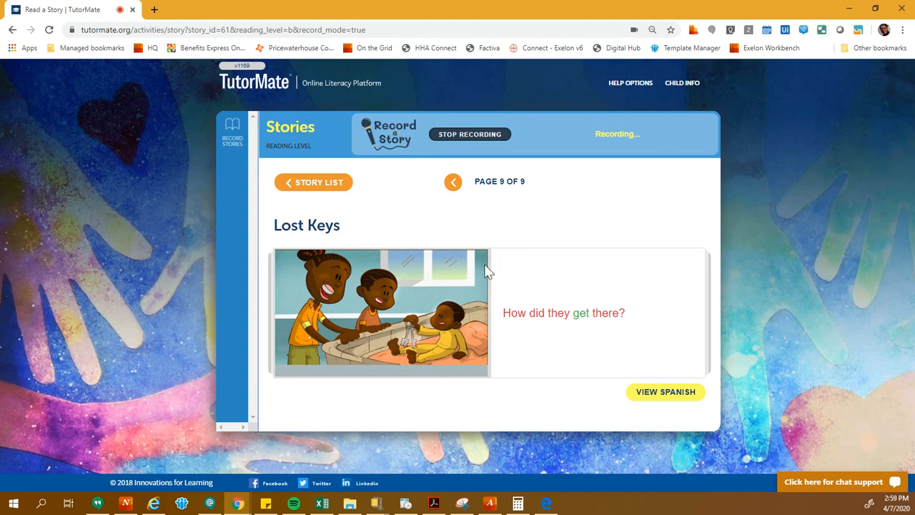
mouse_move(507, 215)
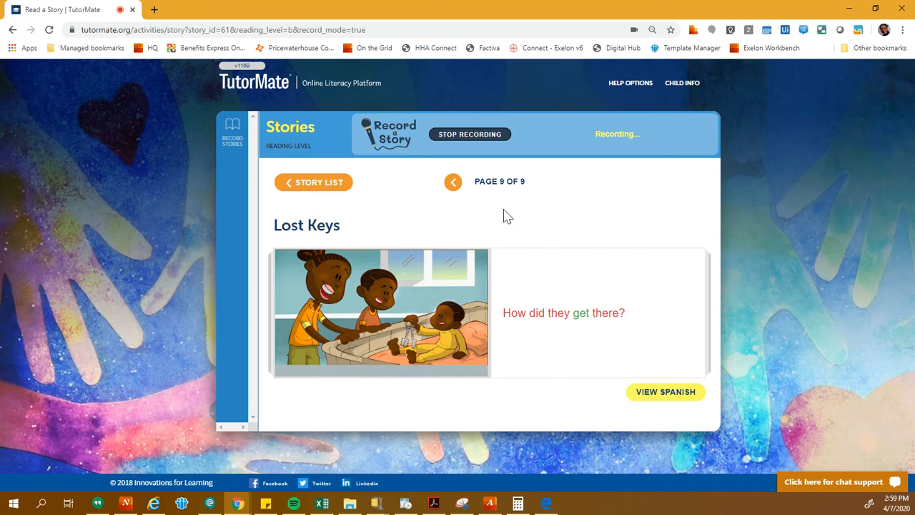